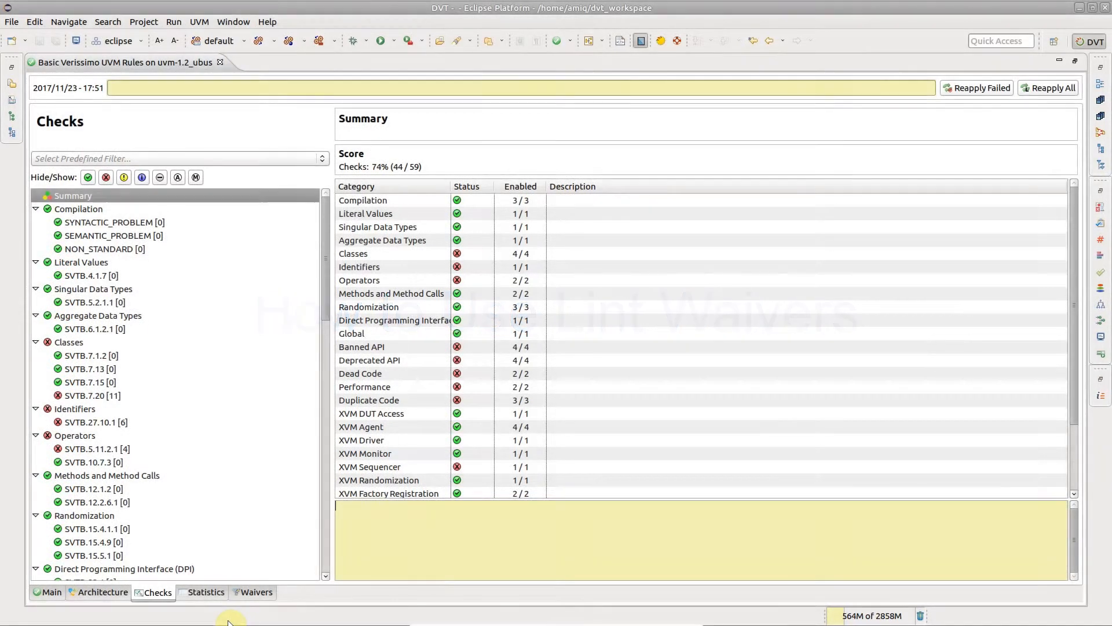
mouse_move(428, 568)
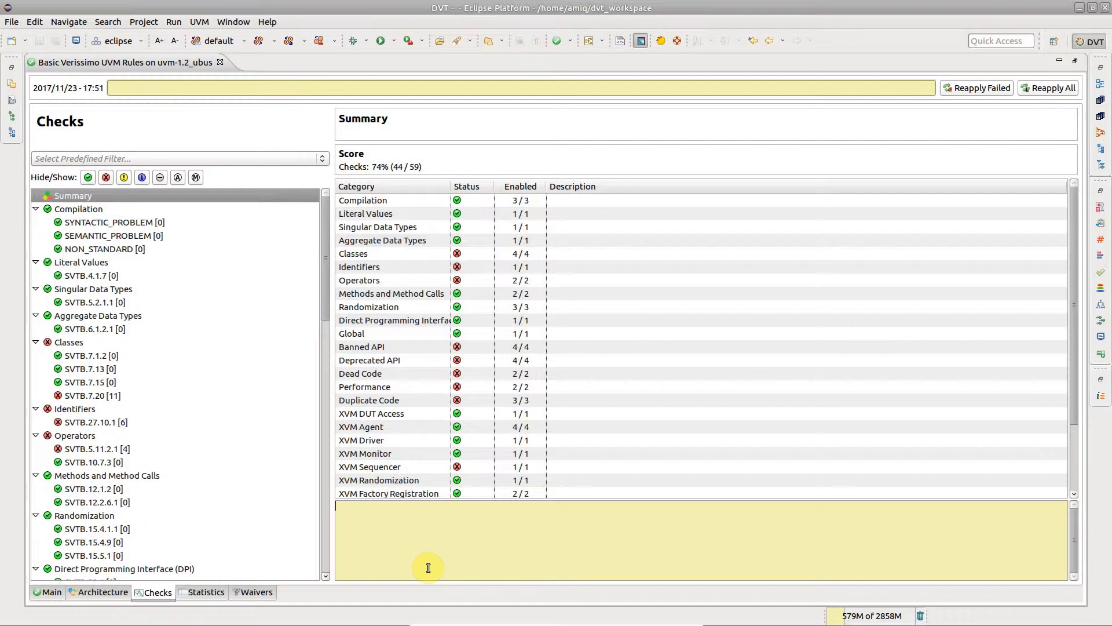
mouse_move(417, 570)
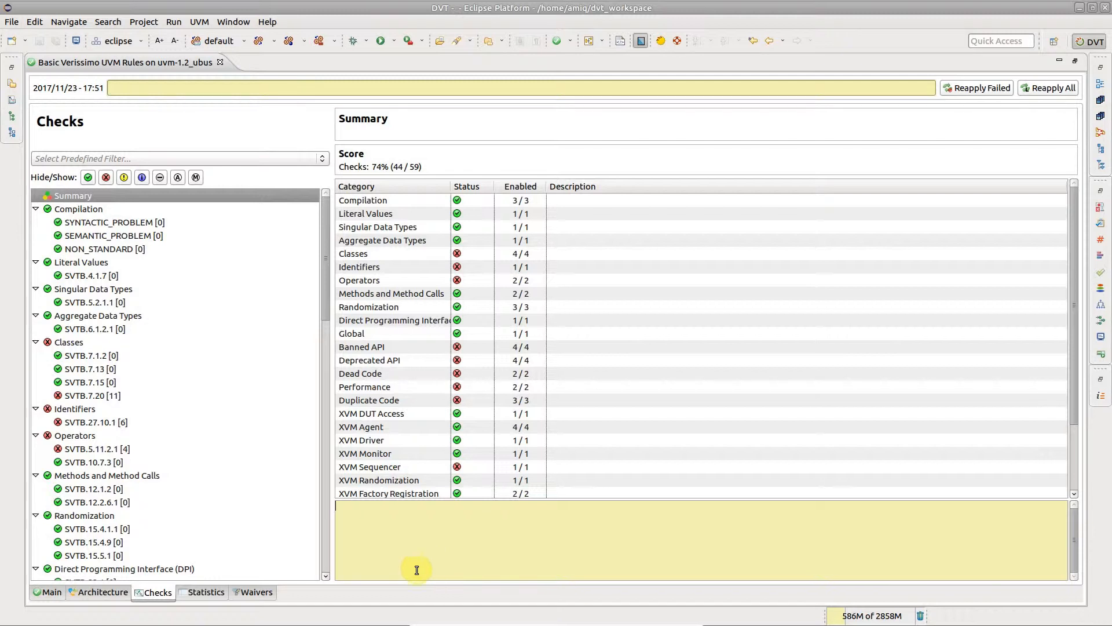
mouse_move(153, 592)
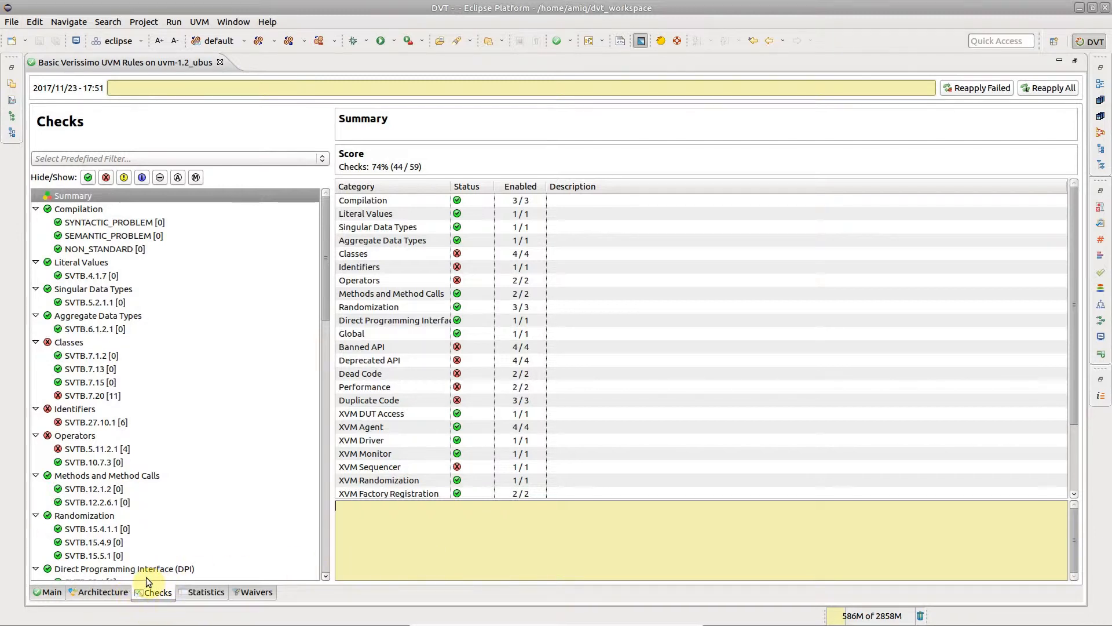
Add a DISABLE waiver for check SVTB.27.10.1 from the Checks tree
right_click(94, 421)
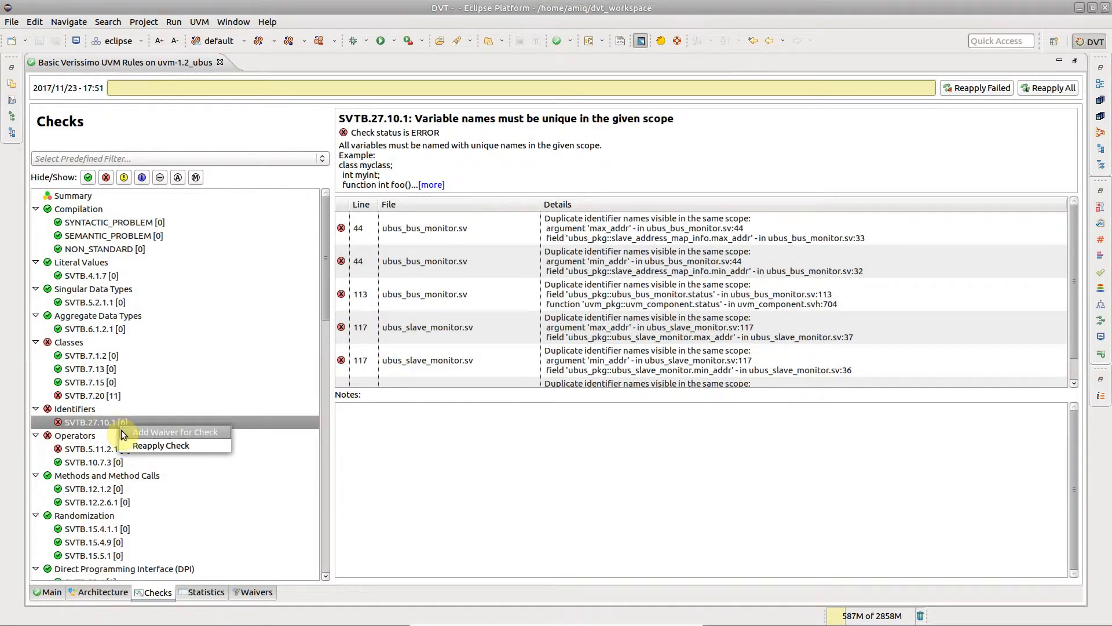
left_click(175, 431)
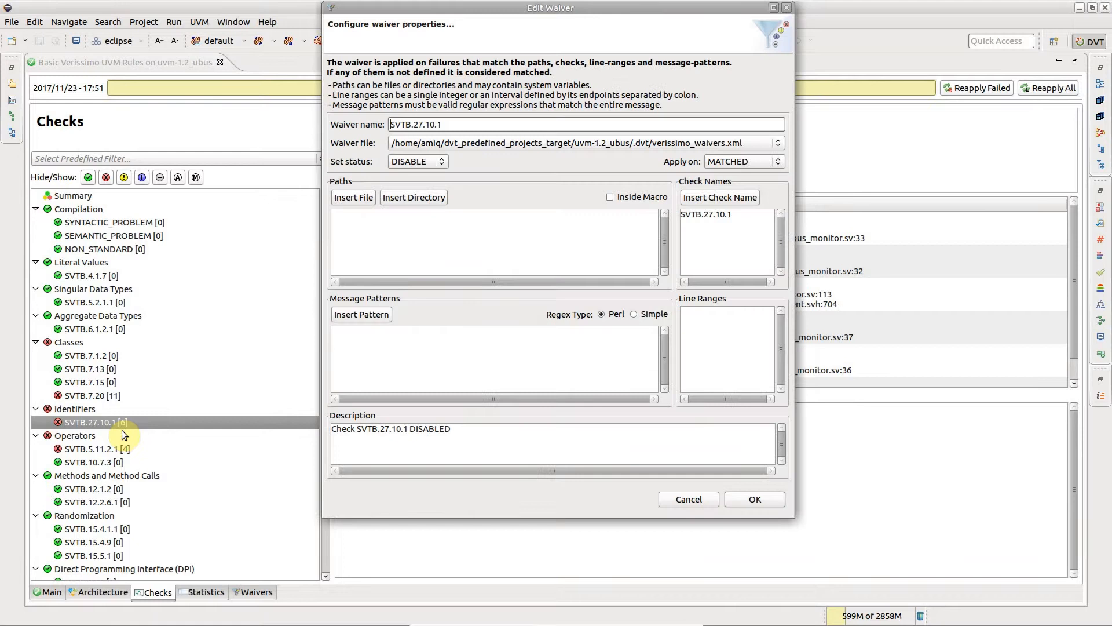
mouse_move(637, 511)
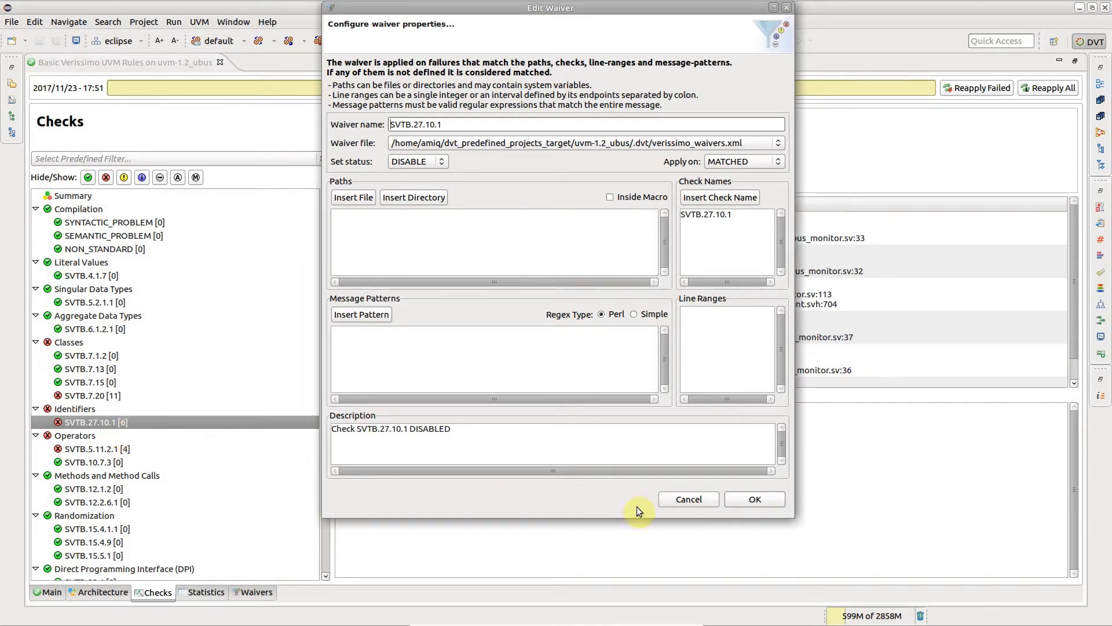
left_click(754, 499)
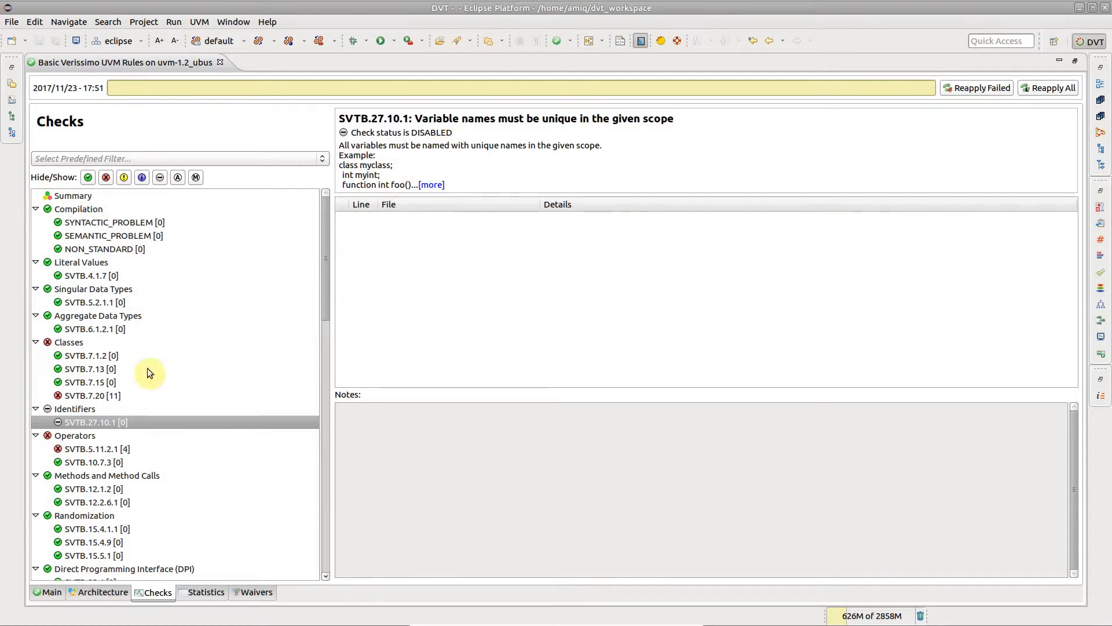
Add a WARNING code waiver for the SVTB.7.20 failure at line 113 of ubus_master_driver.sv
left_click(91, 395)
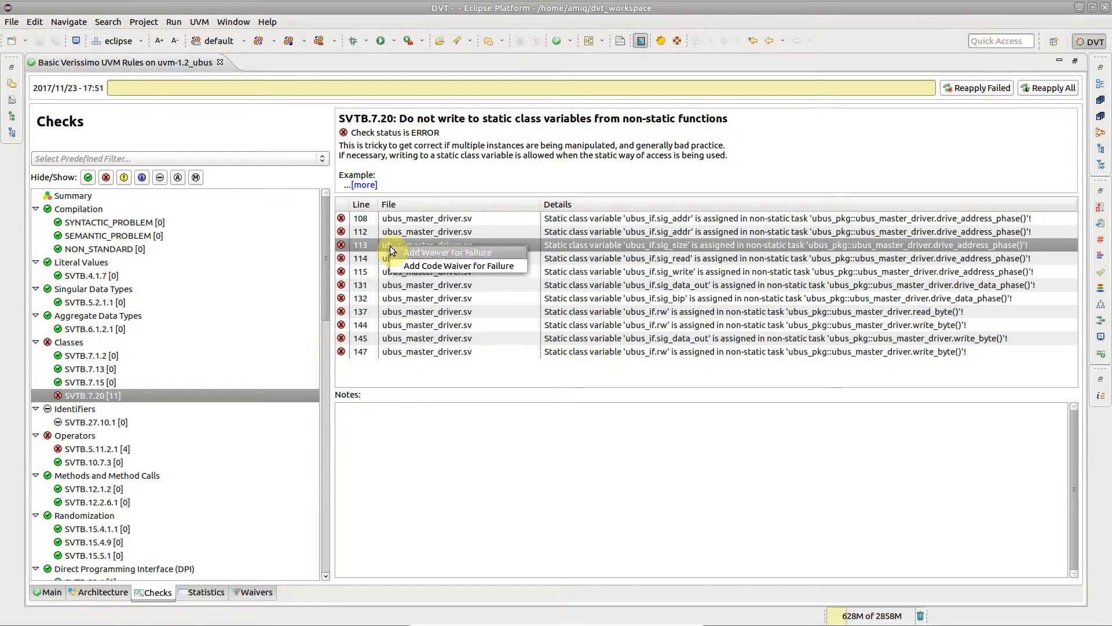
mouse_move(396, 265)
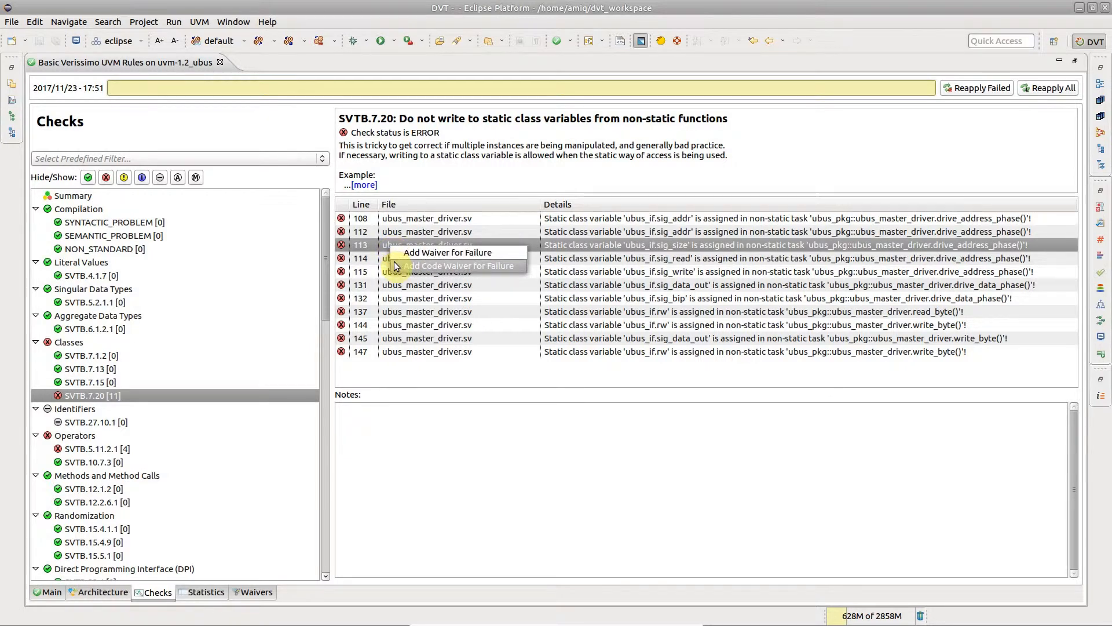
left_click(460, 265)
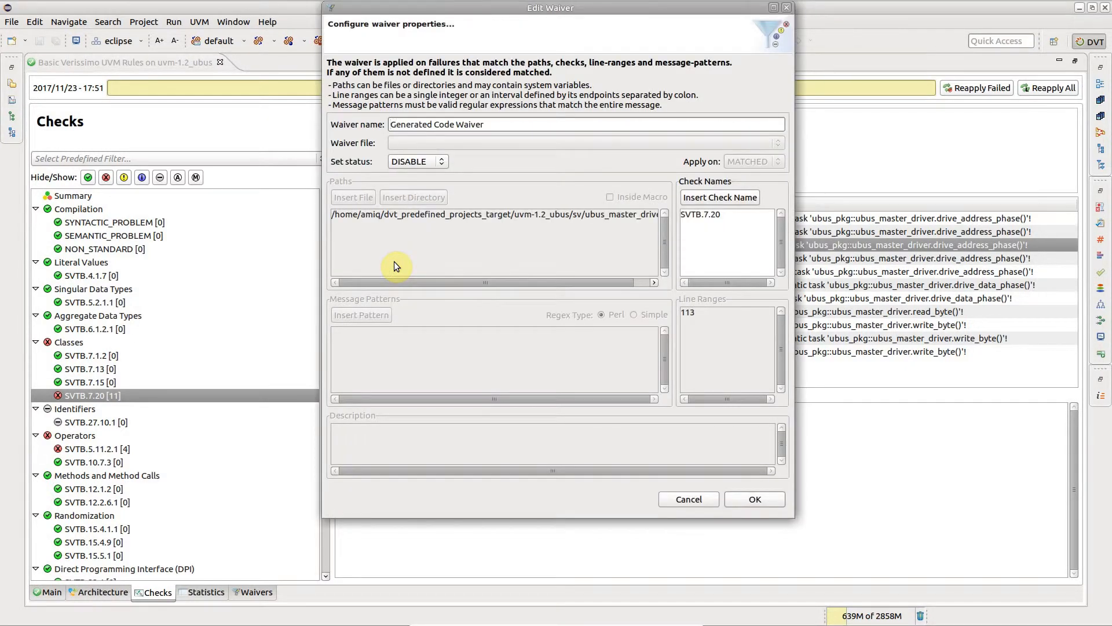
left_click(417, 161)
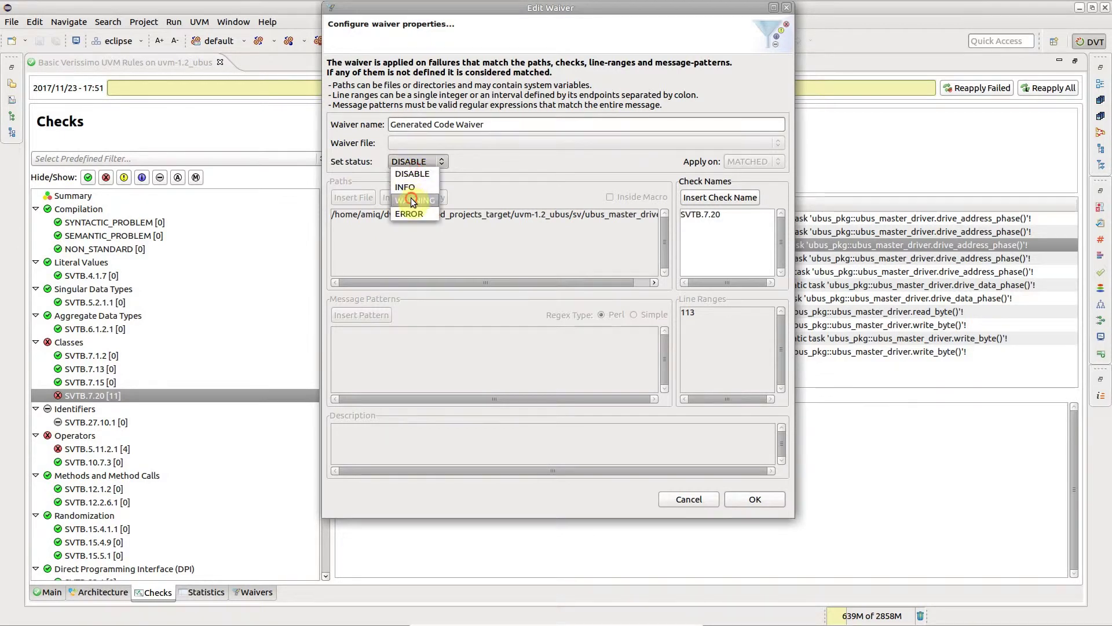
left_click(417, 199)
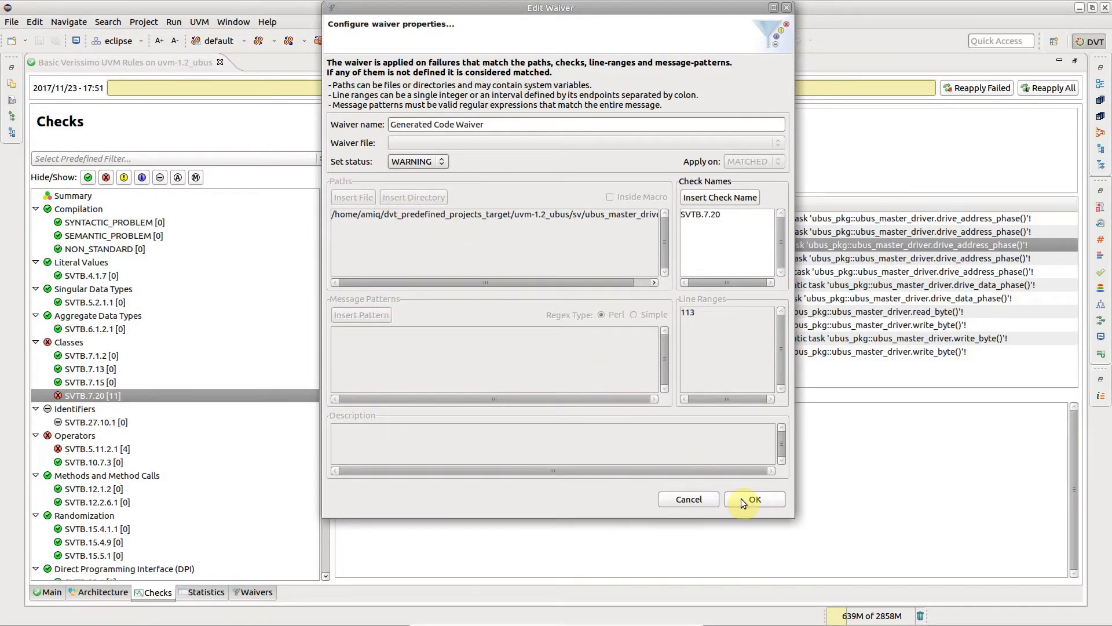
left_click(753, 499)
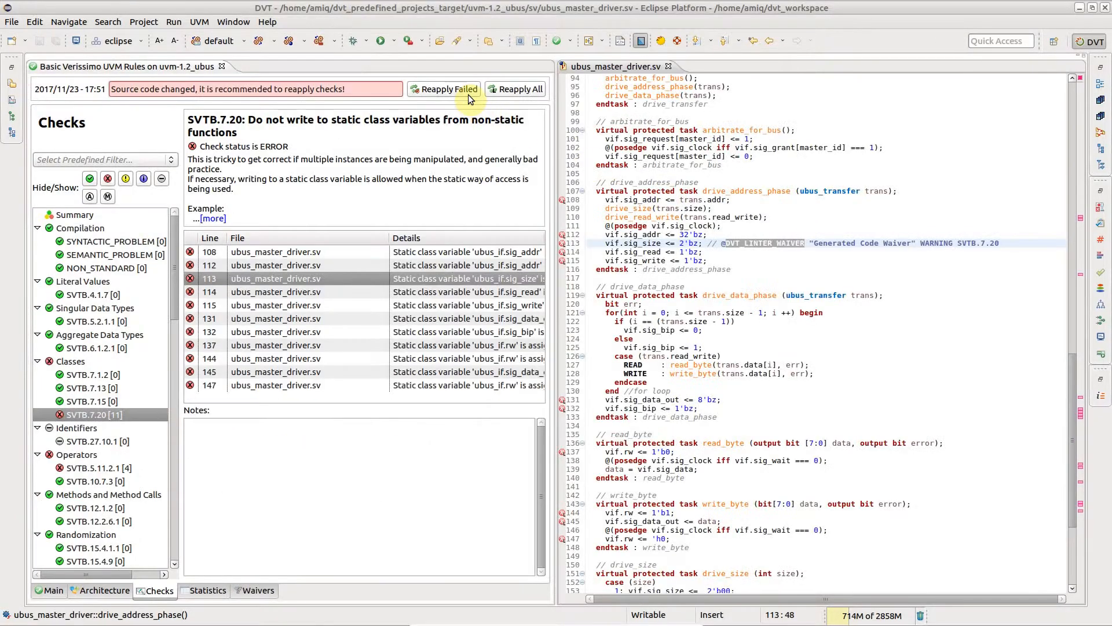
Reapply the failed checks and close the ubus_master_driver.sv editor
left_click(443, 88)
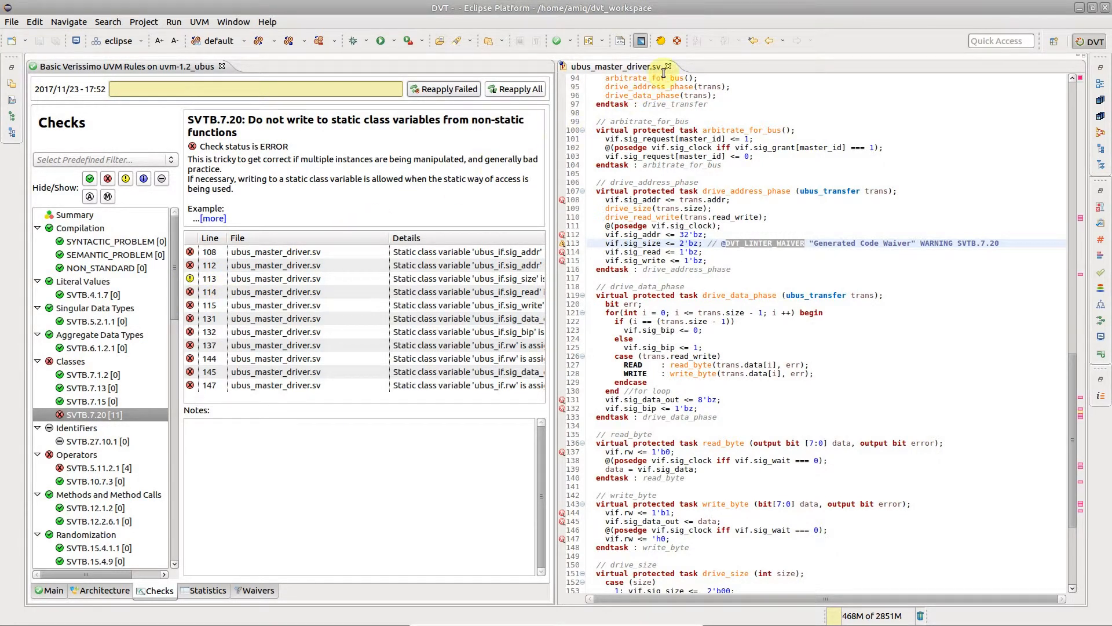
left_click(669, 66)
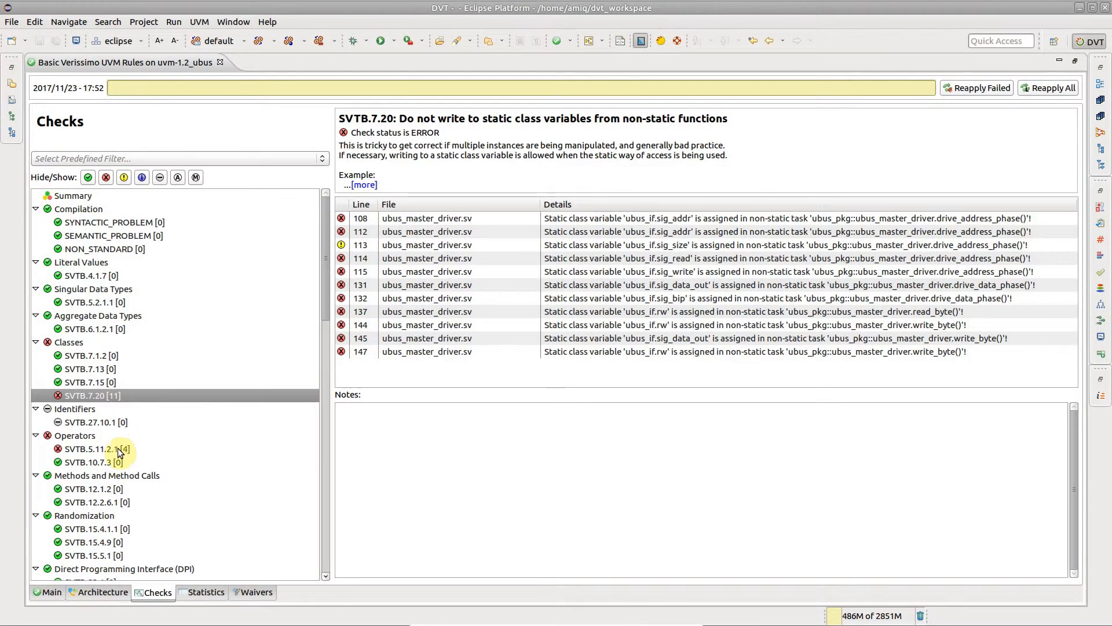
Waive the line 104 SVTB.5.11.2.1 failure in ubus_env.sv with status INFO
right_click(426, 218)
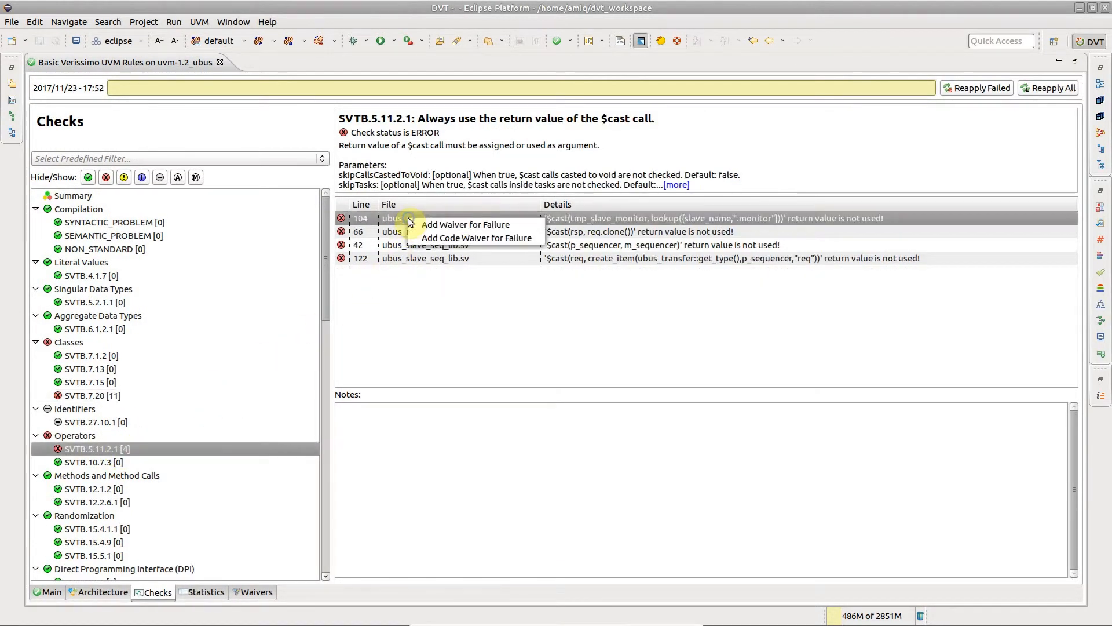
left_click(466, 224)
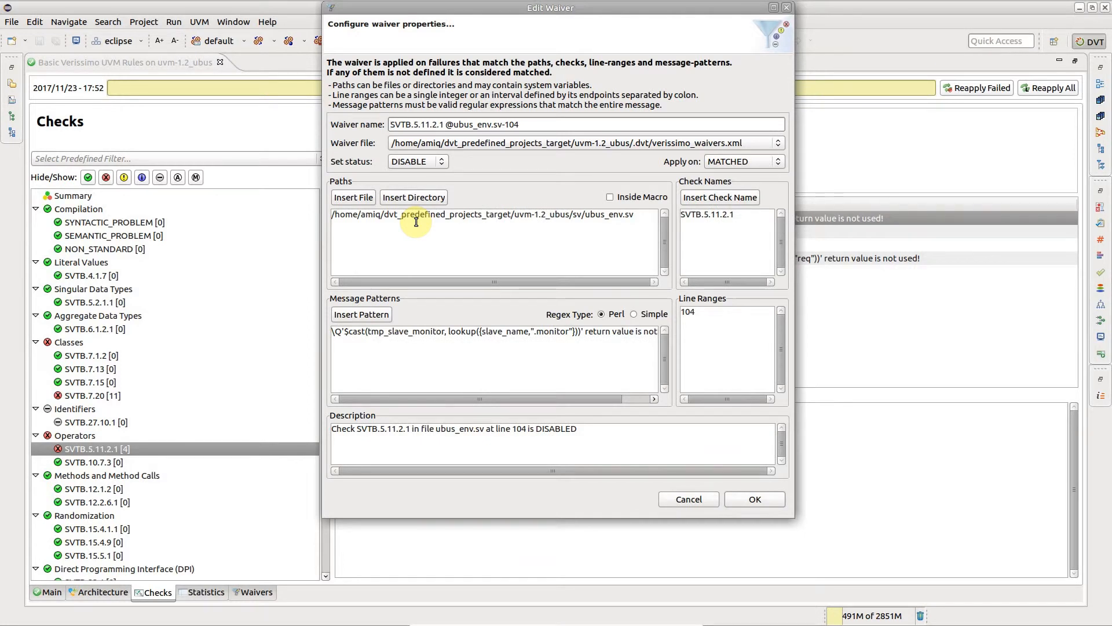
mouse_move(697, 243)
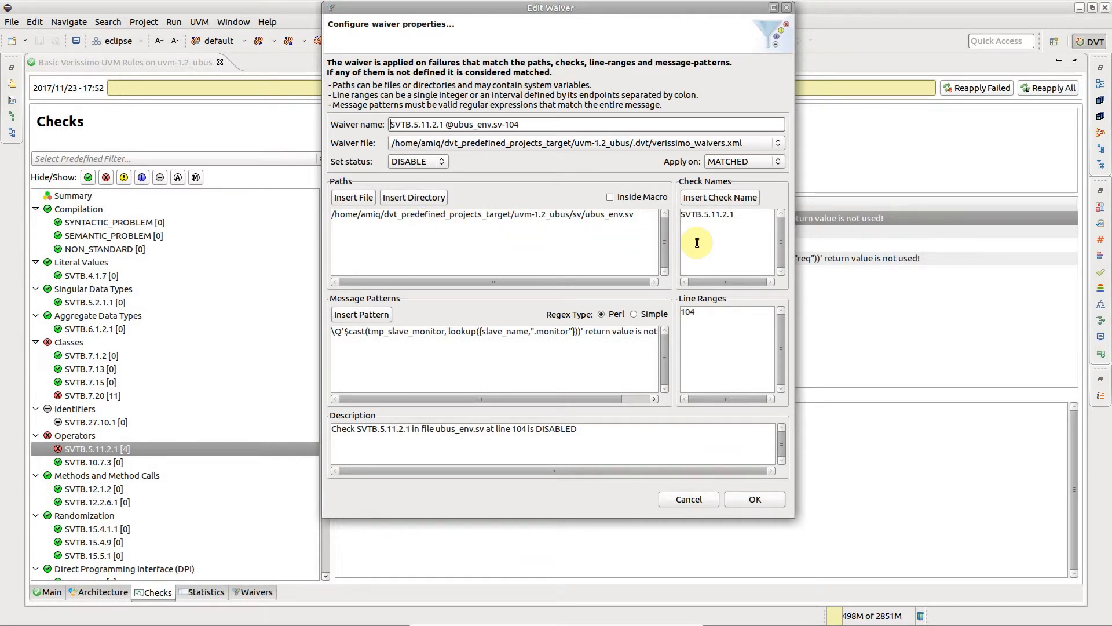
mouse_move(703, 352)
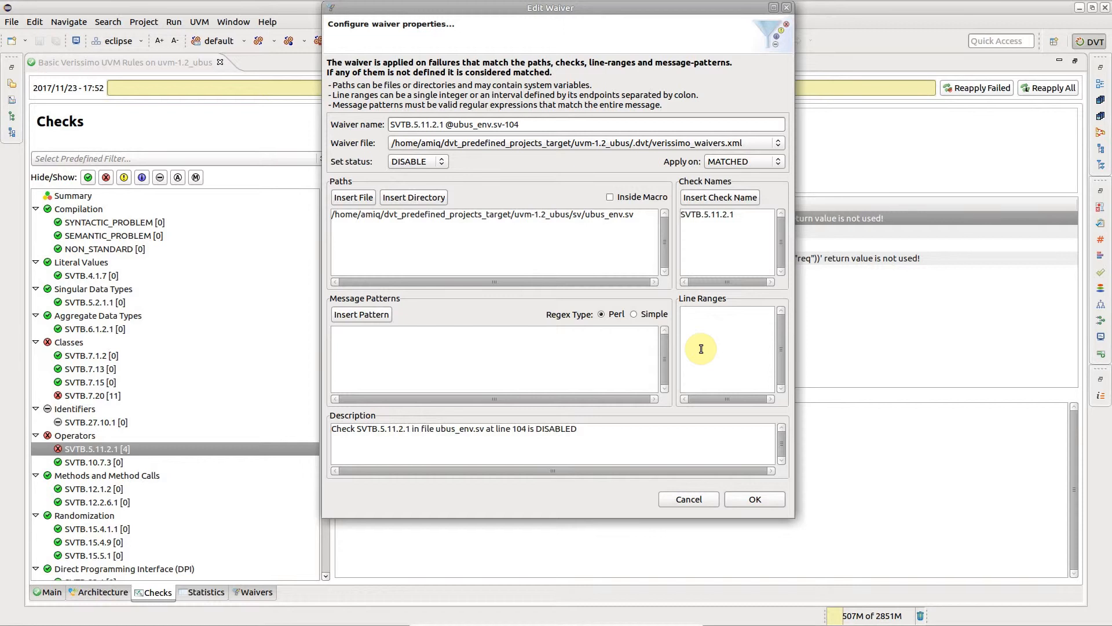
mouse_move(491, 166)
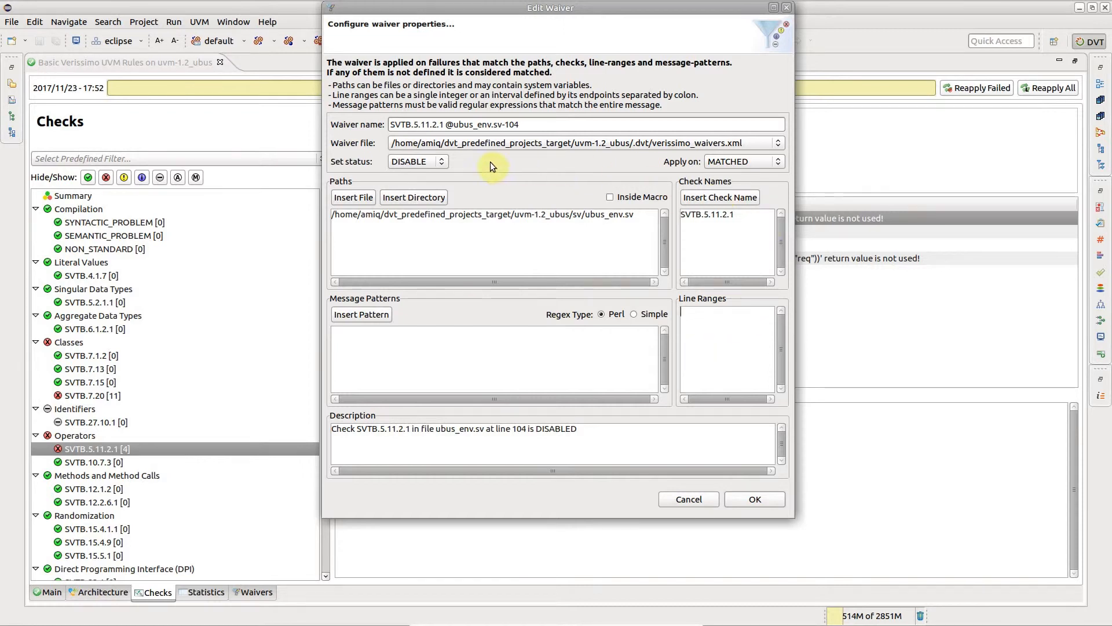
mouse_move(769, 329)
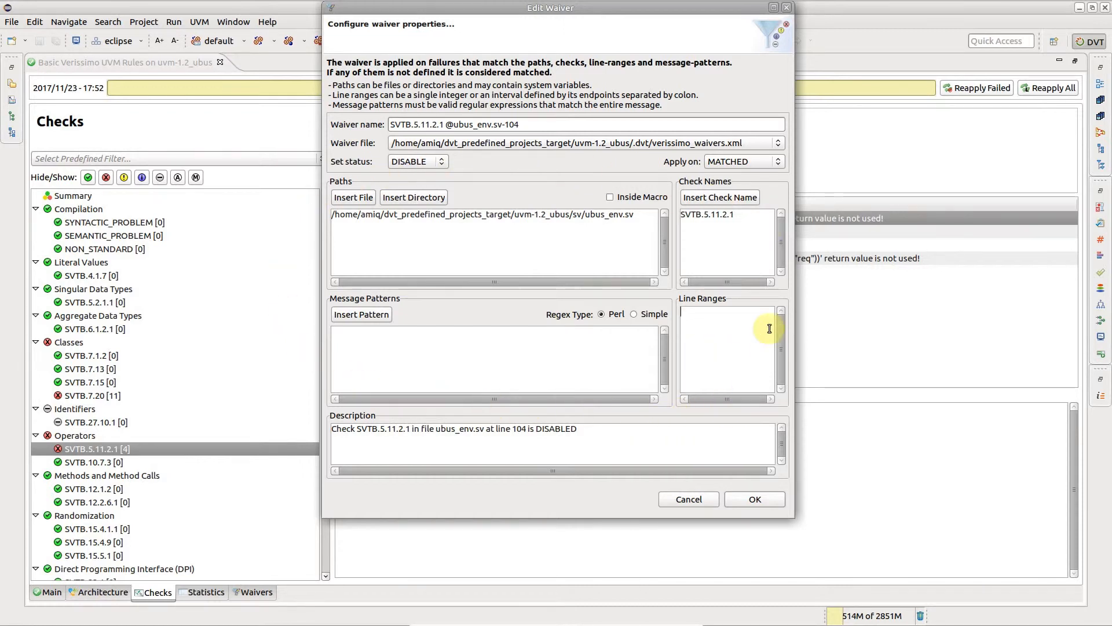
mouse_move(438, 406)
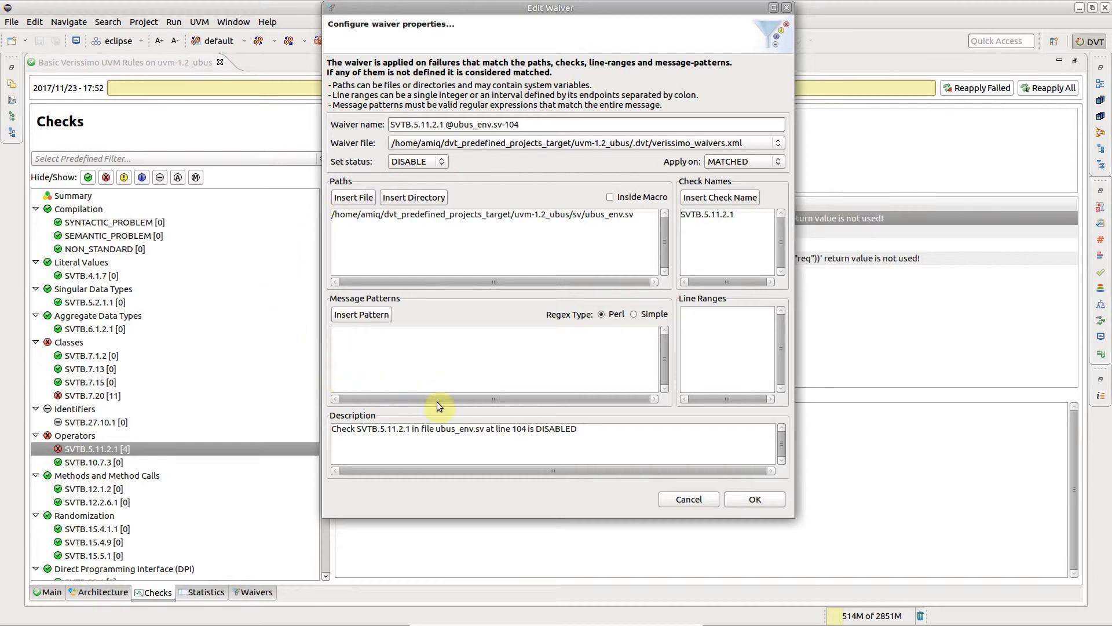
mouse_move(658, 425)
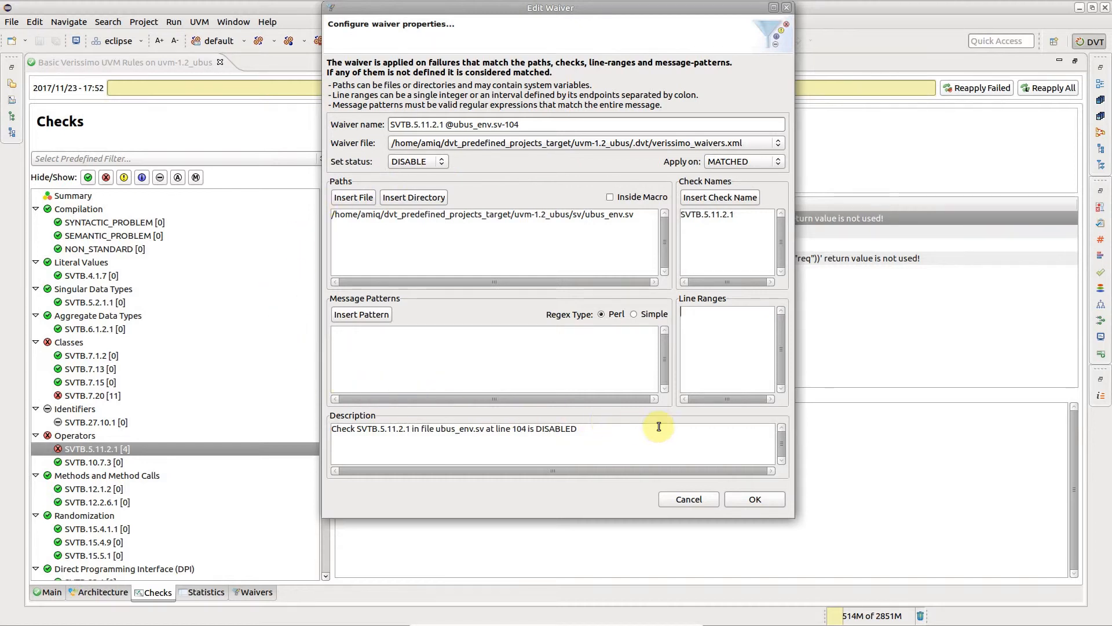
mouse_move(419, 425)
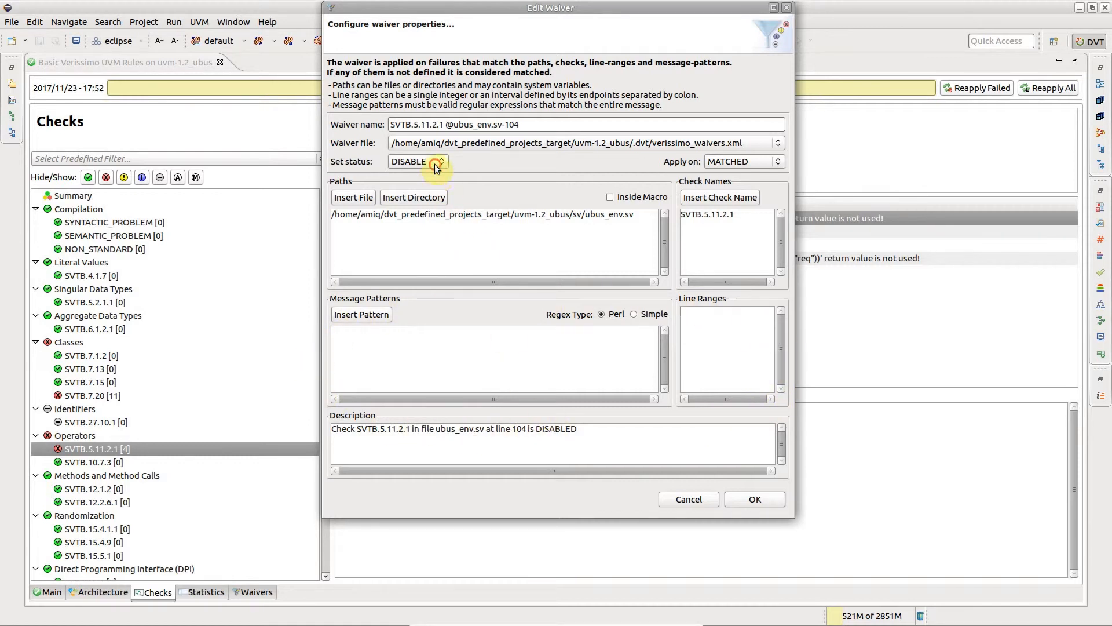
left_click(440, 161)
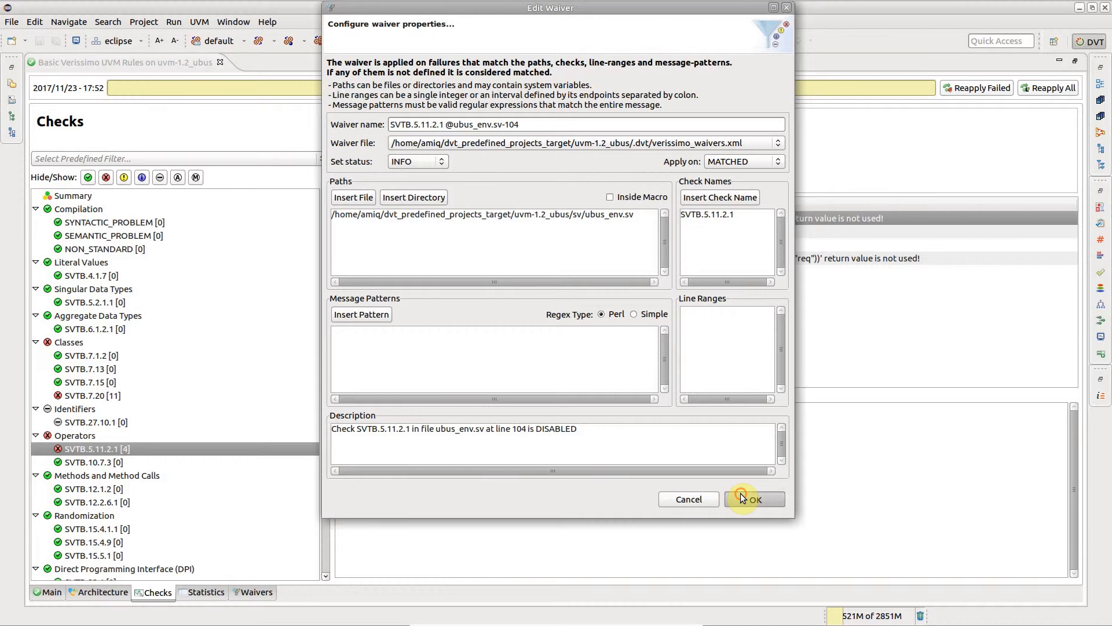
left_click(754, 498)
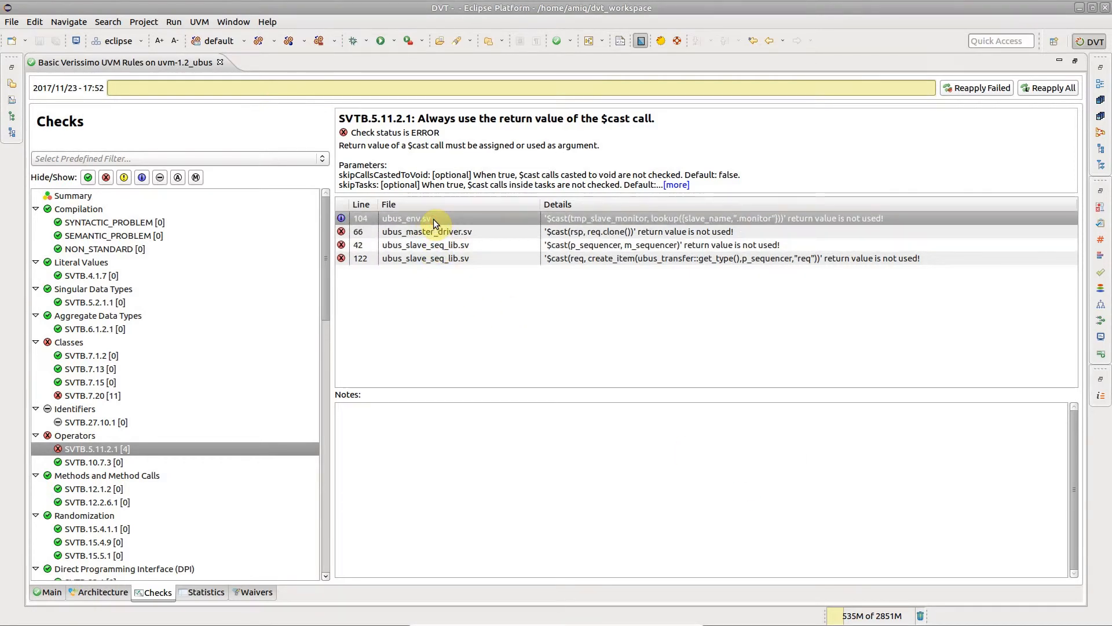
mouse_move(16, 73)
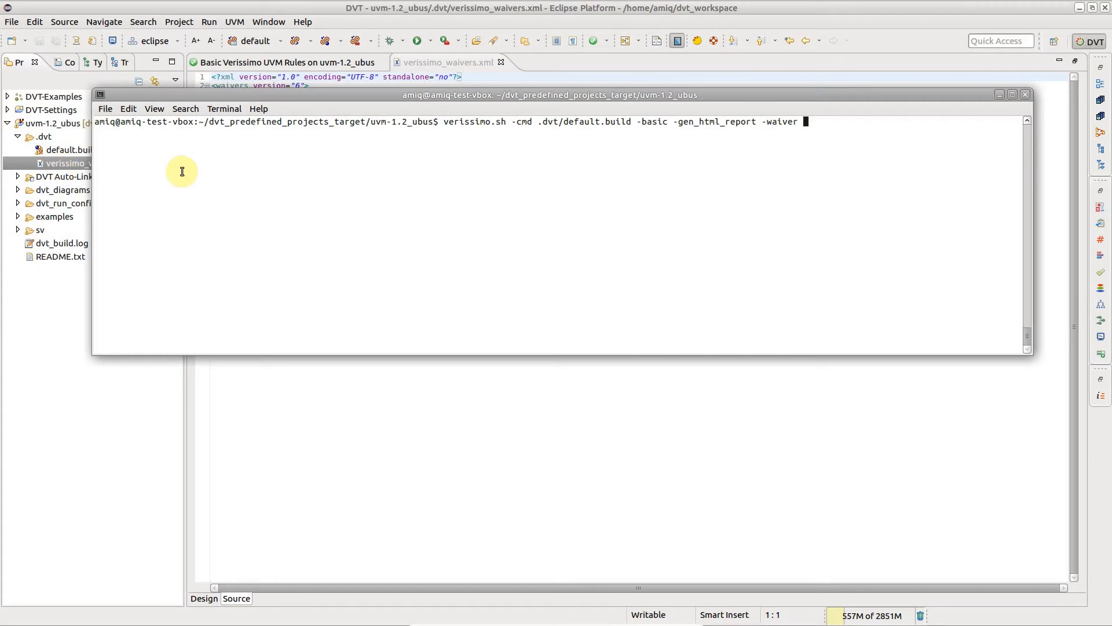
Type the -waivers path '.d' into the verissimo.sh batch command in the terminal
type(".d")
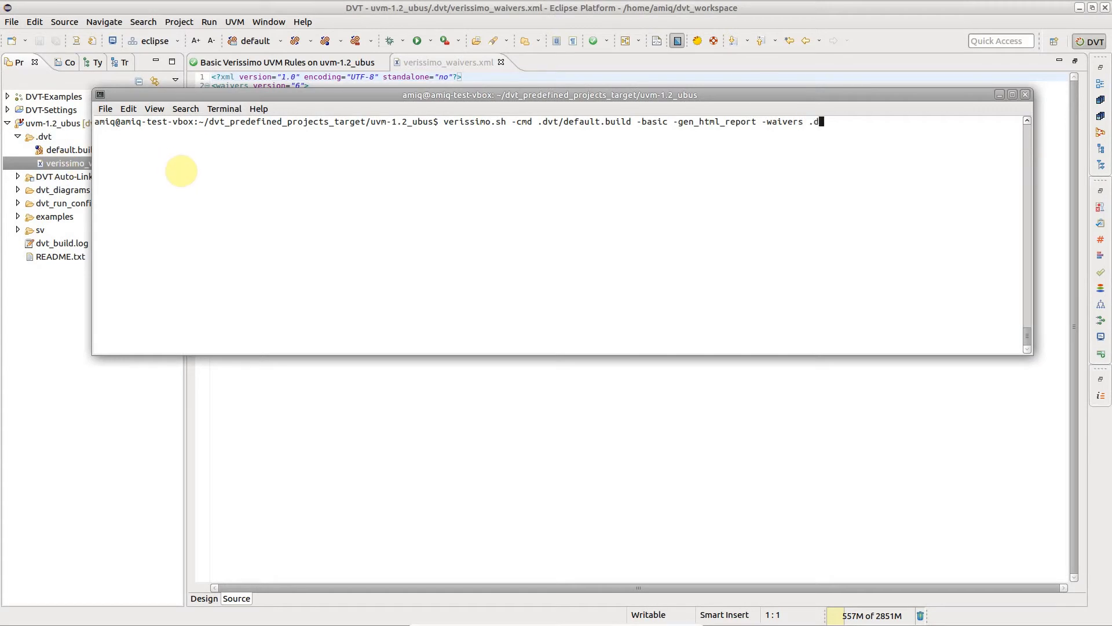